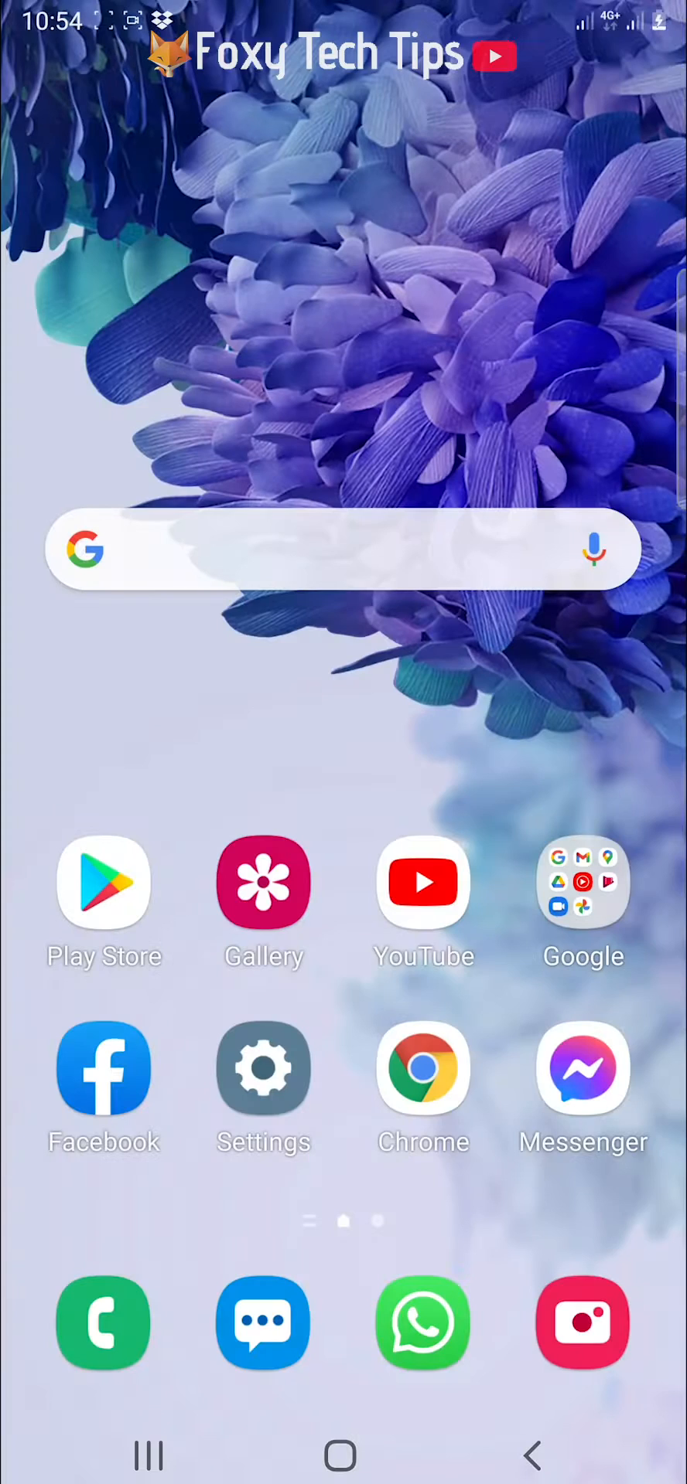
- Reach the Apps list in device Settings and scroll down to Messenger
click(583, 1070)
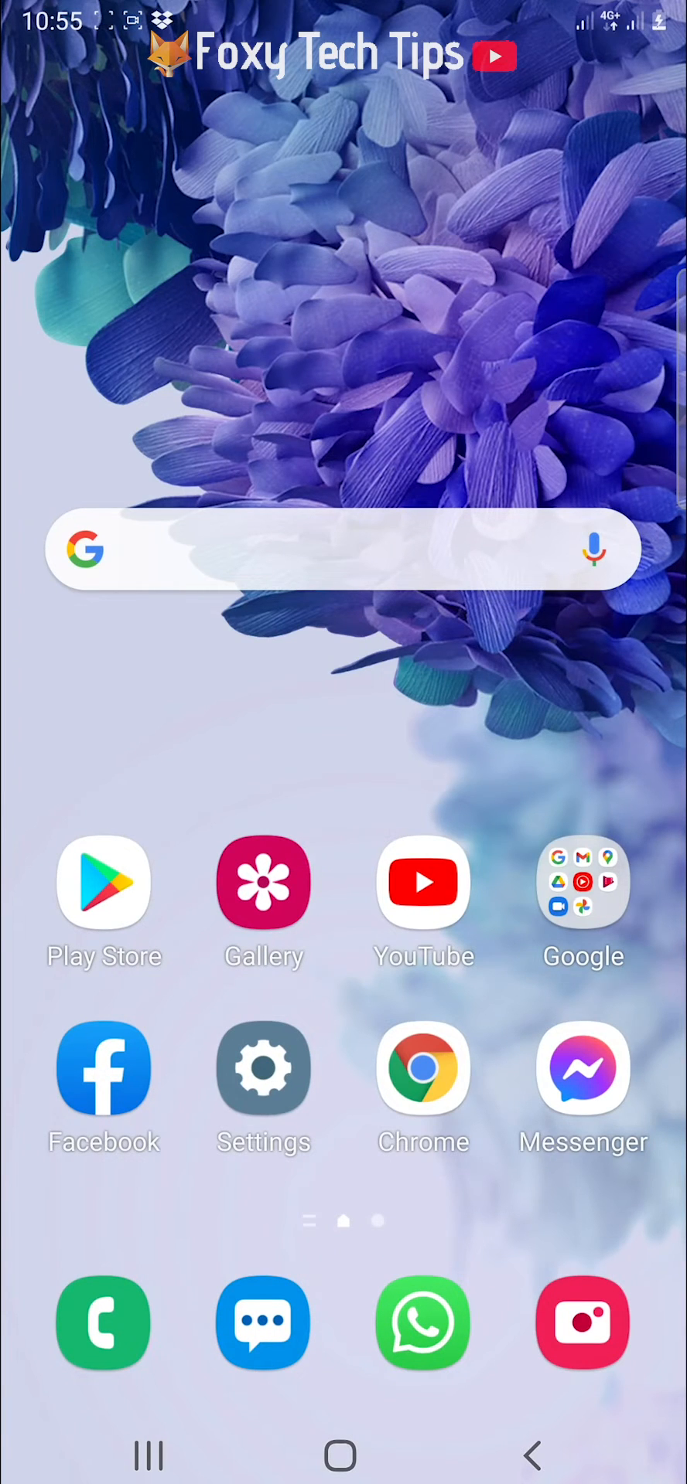
click(263, 1068)
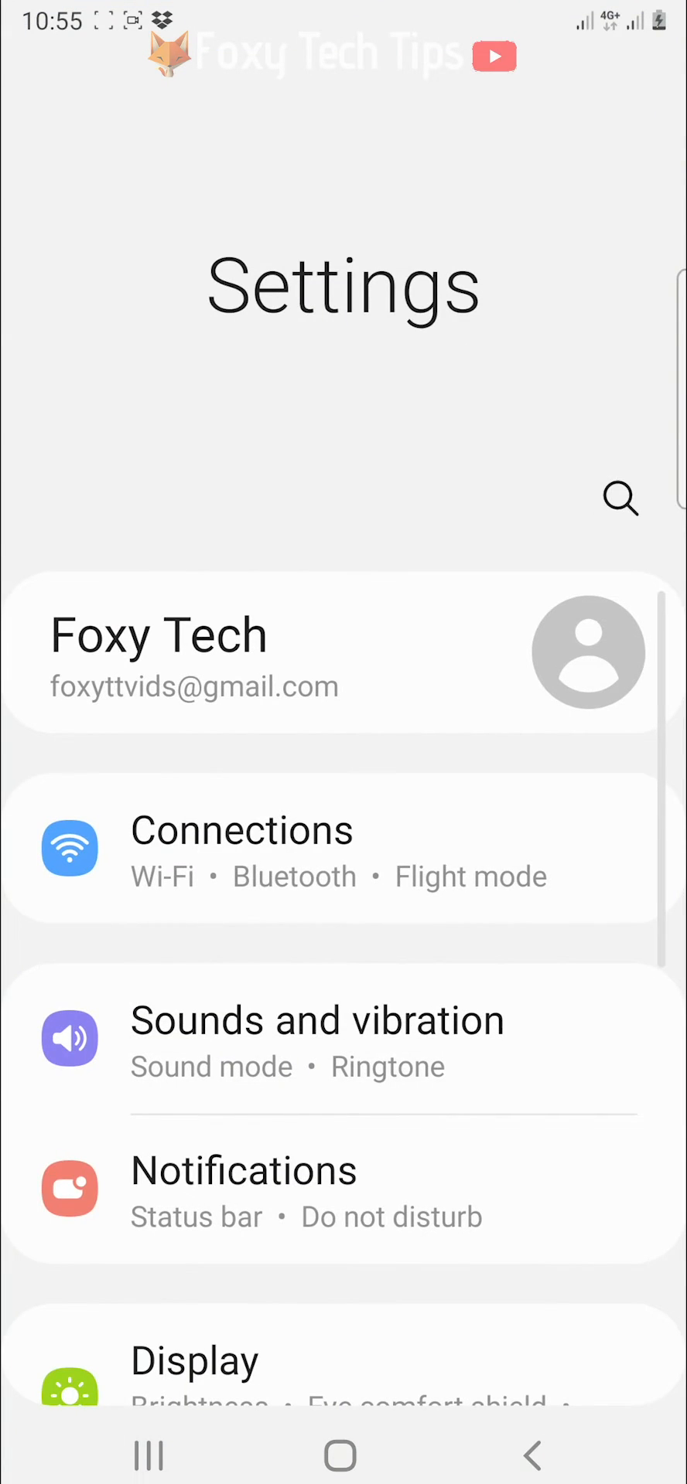
scroll(down, 3)
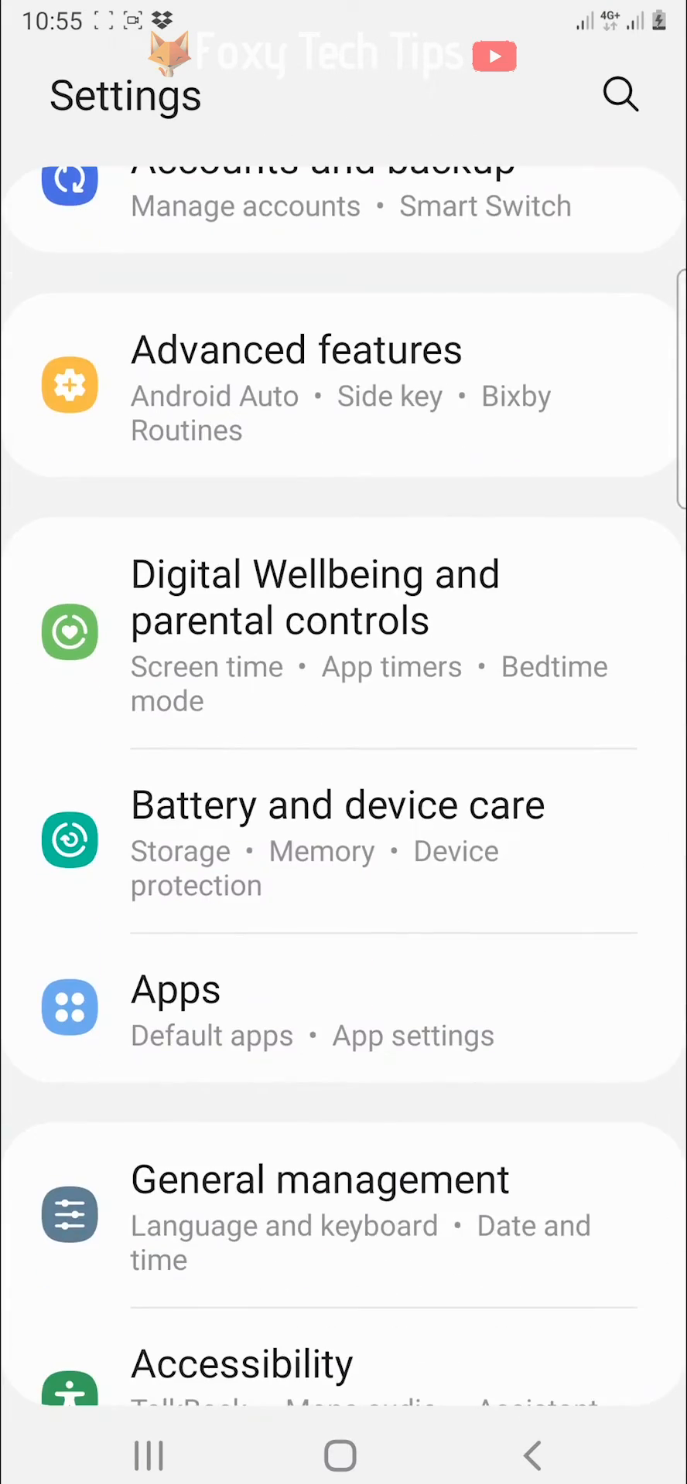
click(175, 990)
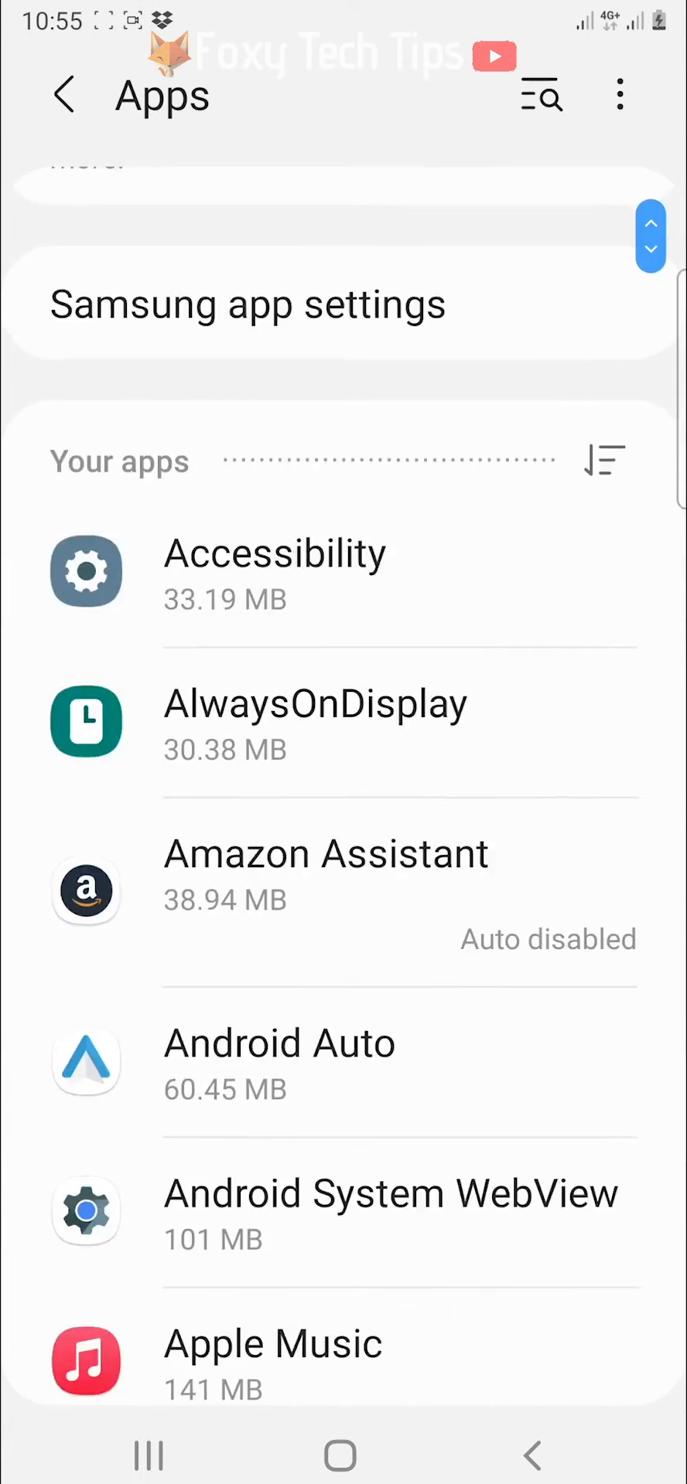
scroll(down, 3)
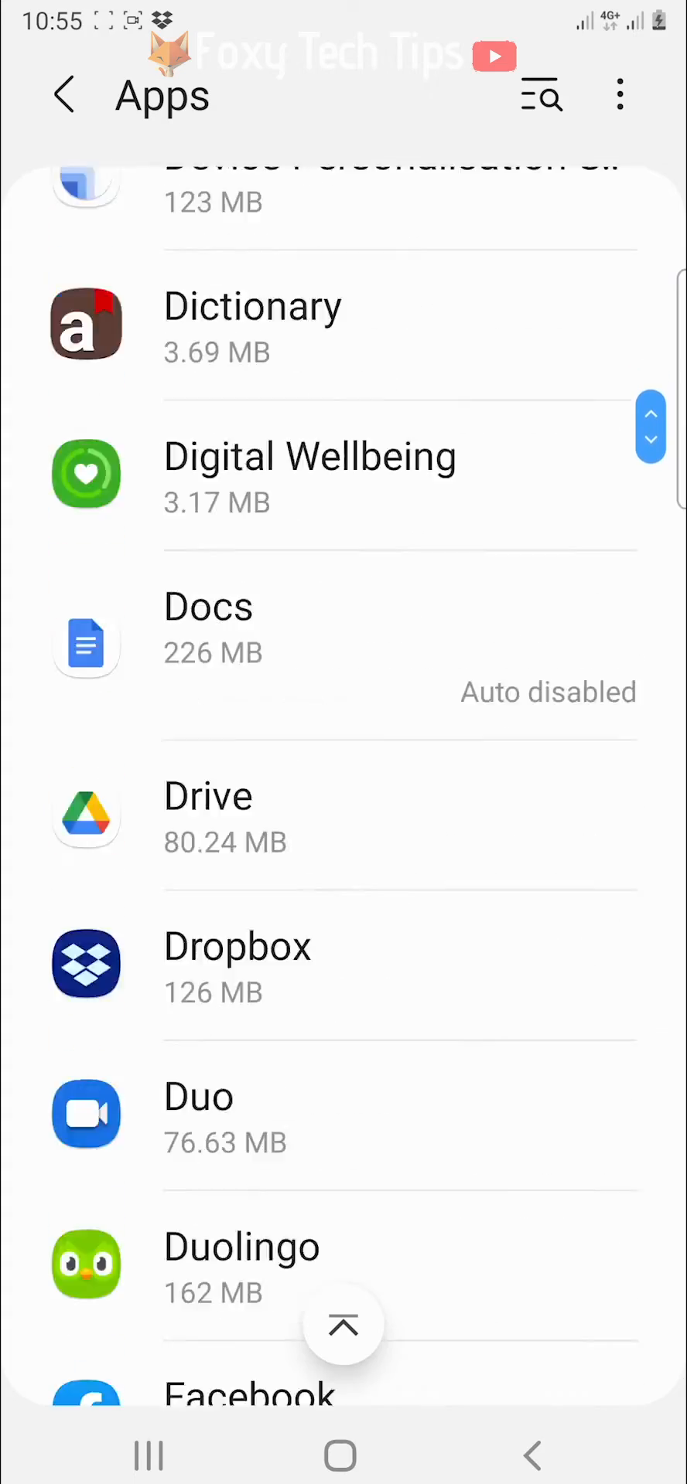
scroll(down, 3)
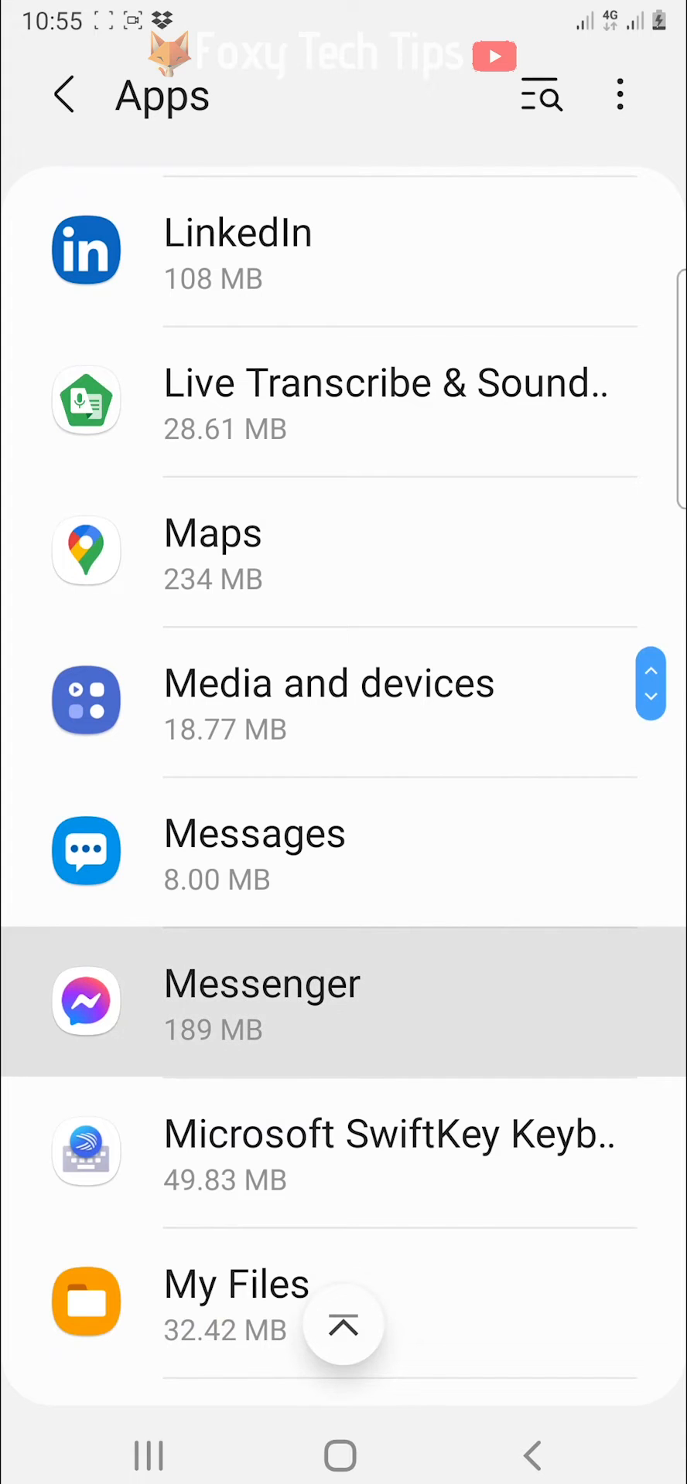
- Clear all of Messenger's stored data from its app info page, confirm, and go home
click(260, 1004)
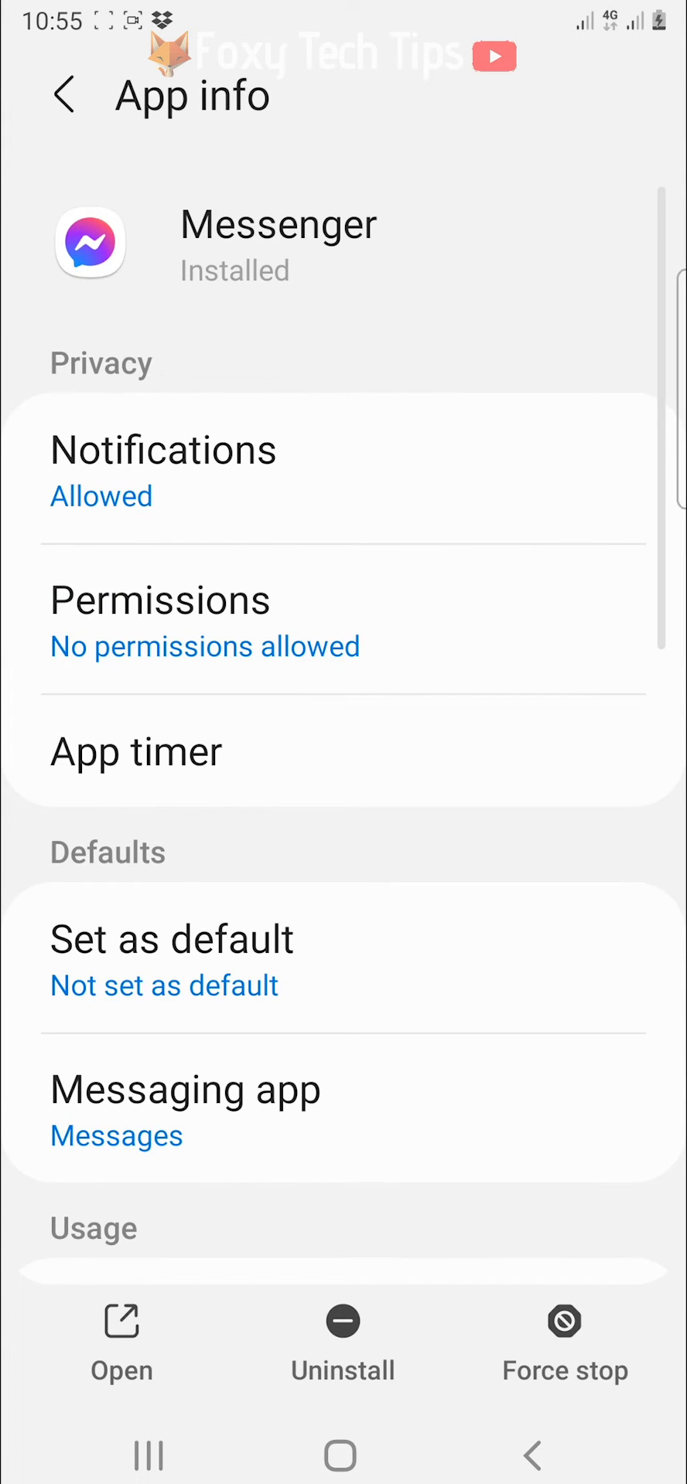
scroll(down, 3)
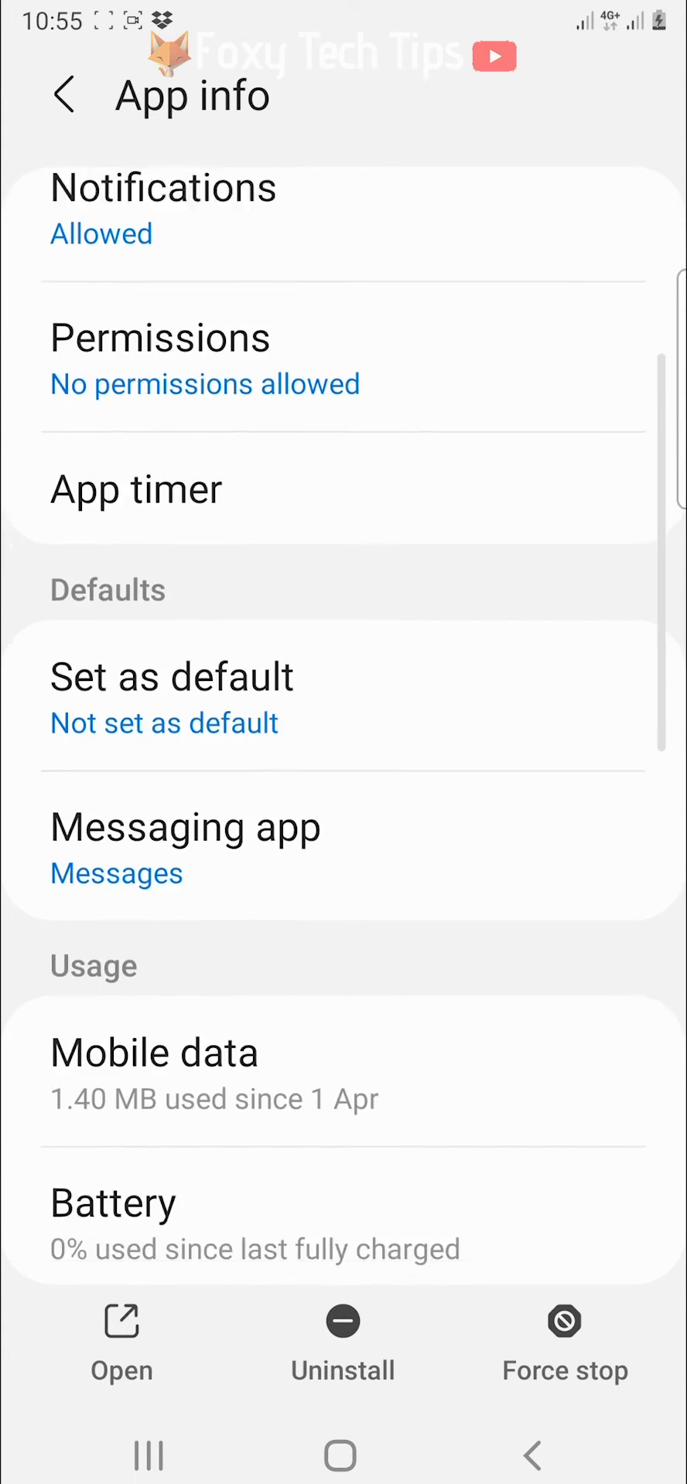
scroll(down, 3)
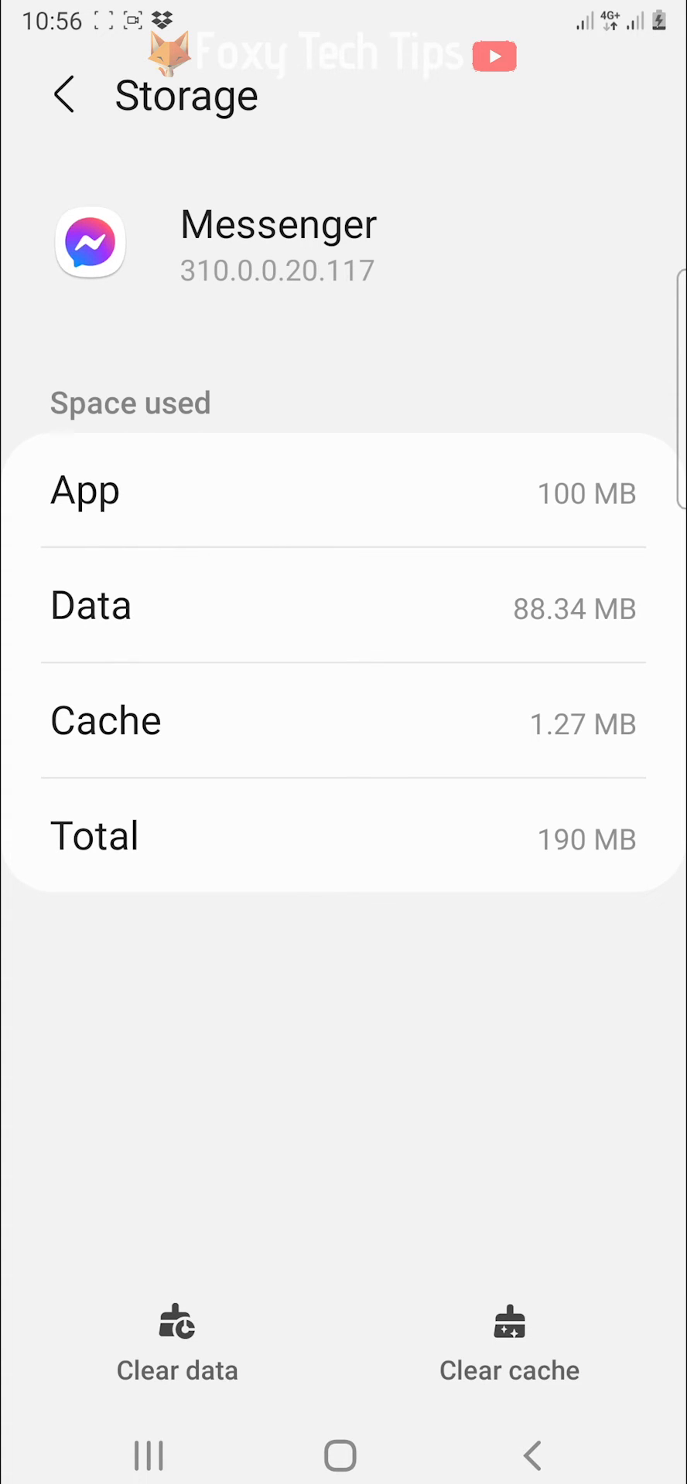
click(176, 1370)
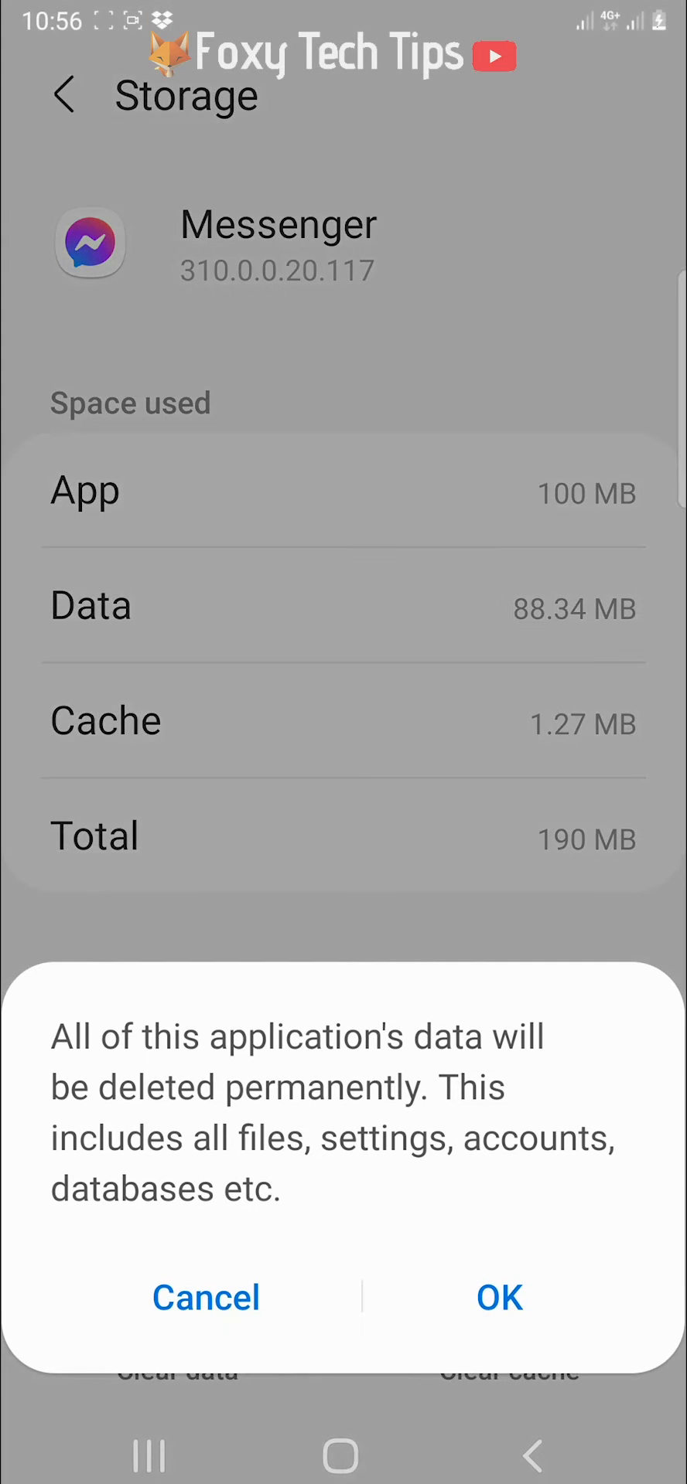
click(499, 1297)
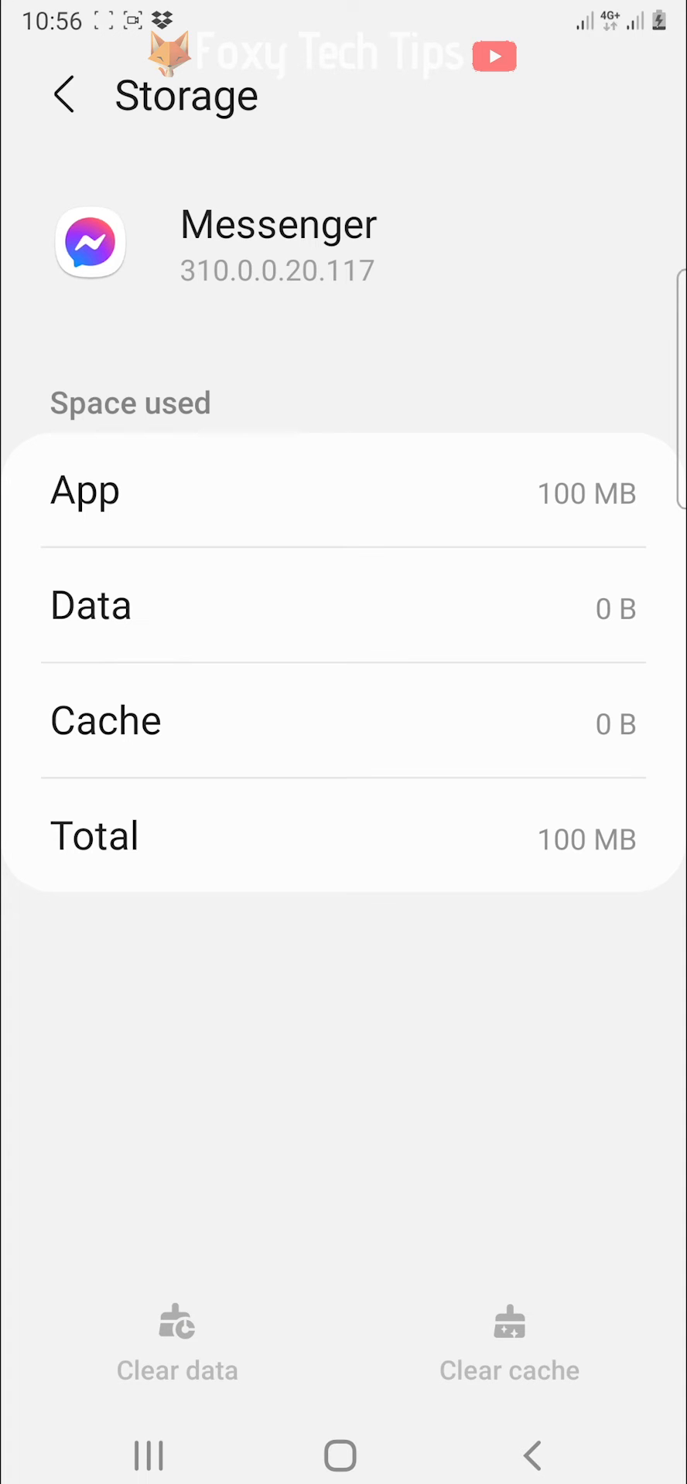
click(339, 1456)
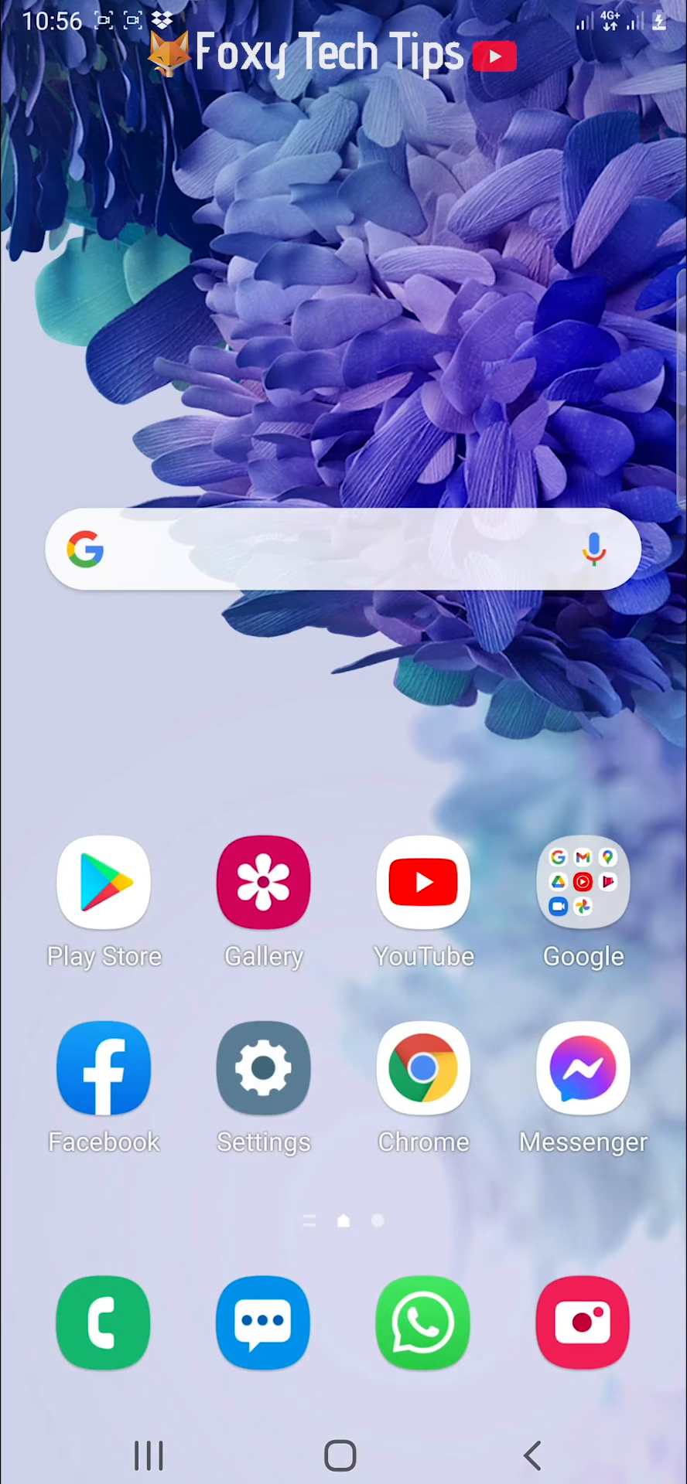
click(582, 1069)
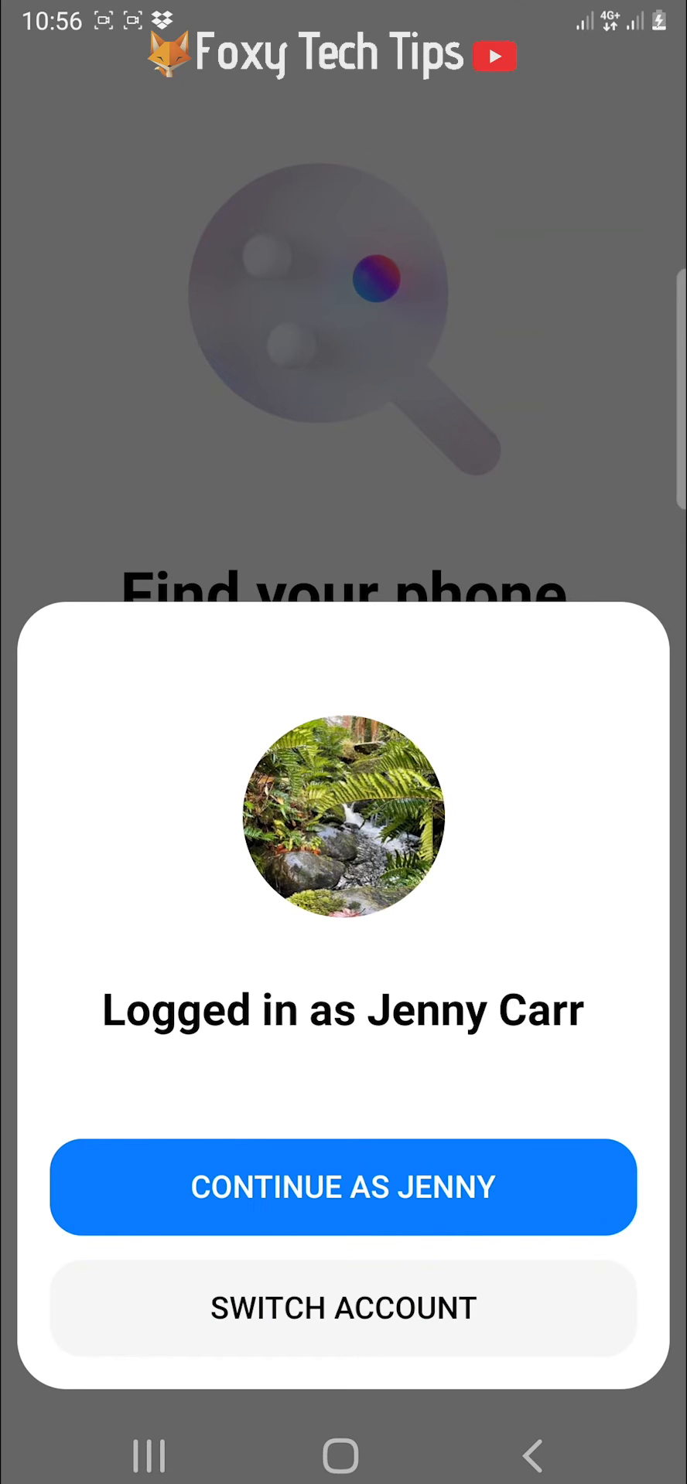
click(344, 1188)
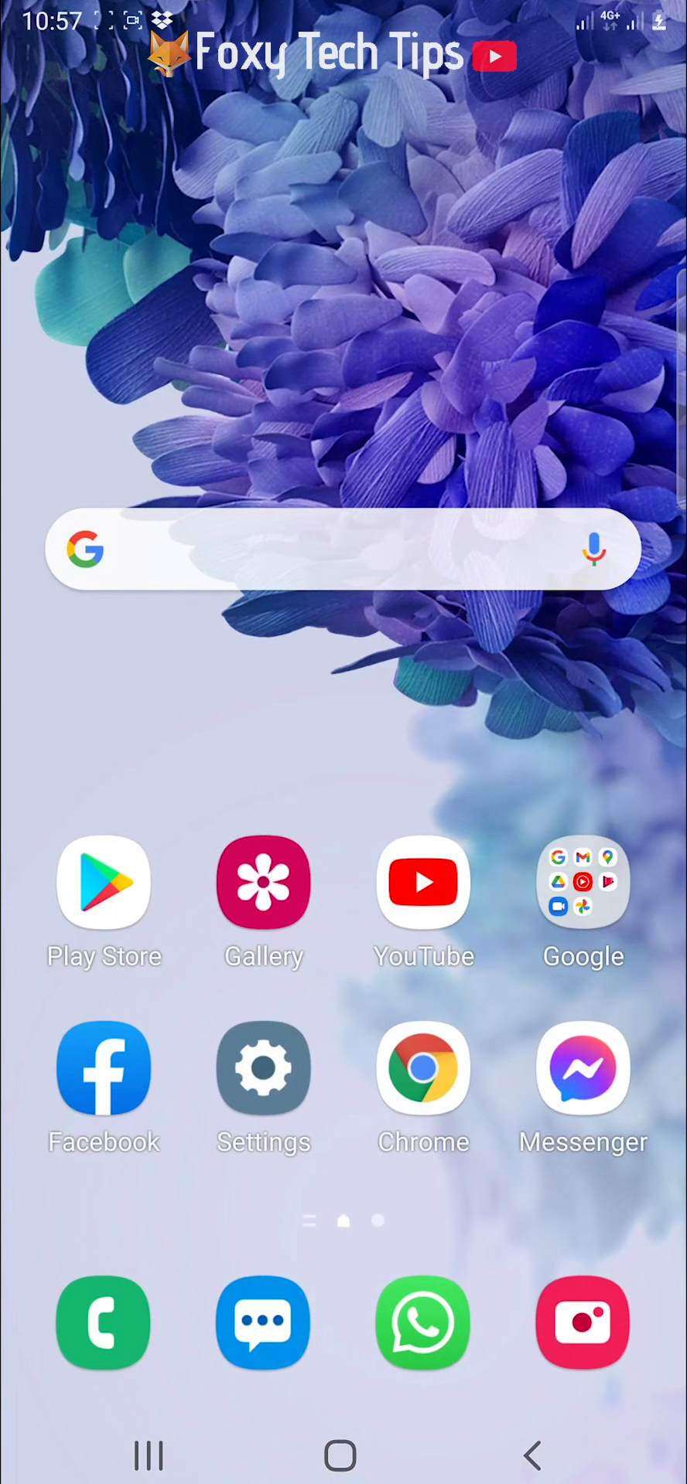
- Launch Facebook, dismiss the posts tip, and reach Security and Login in account settings
click(103, 1068)
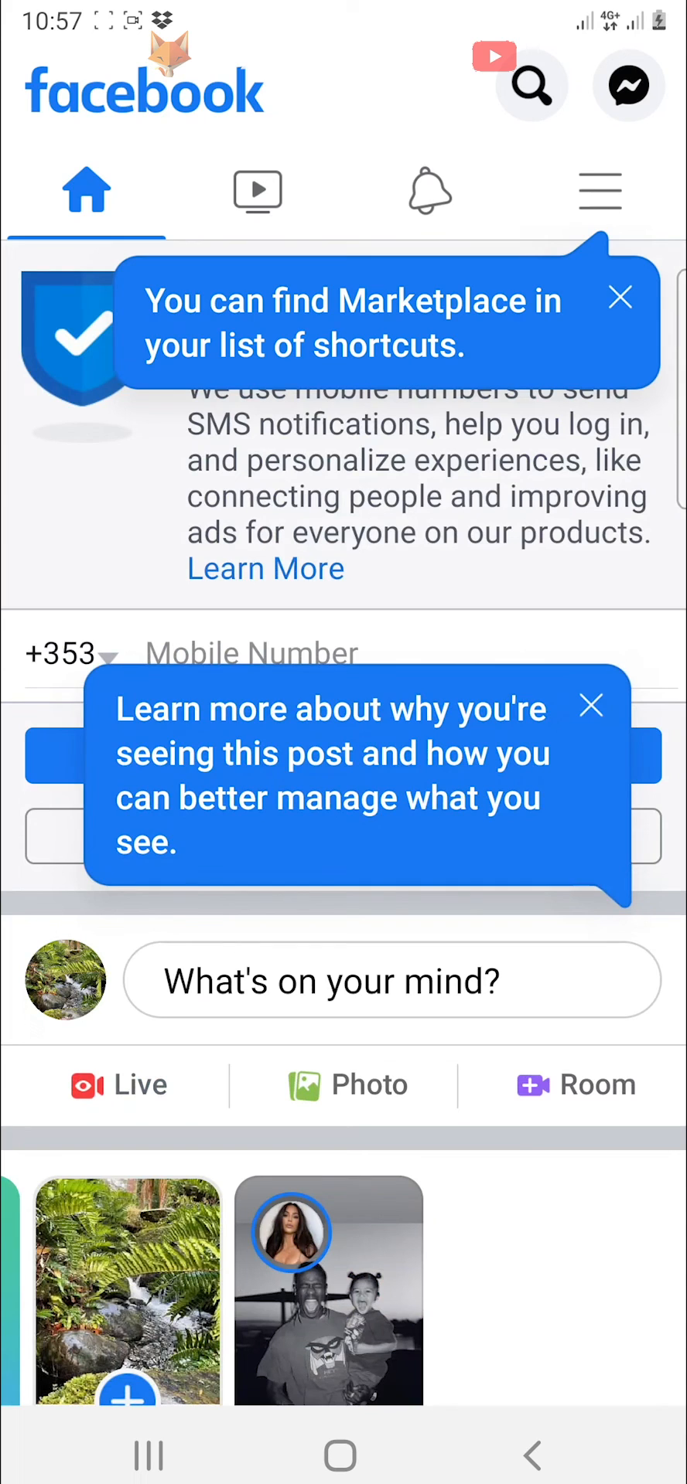
click(590, 707)
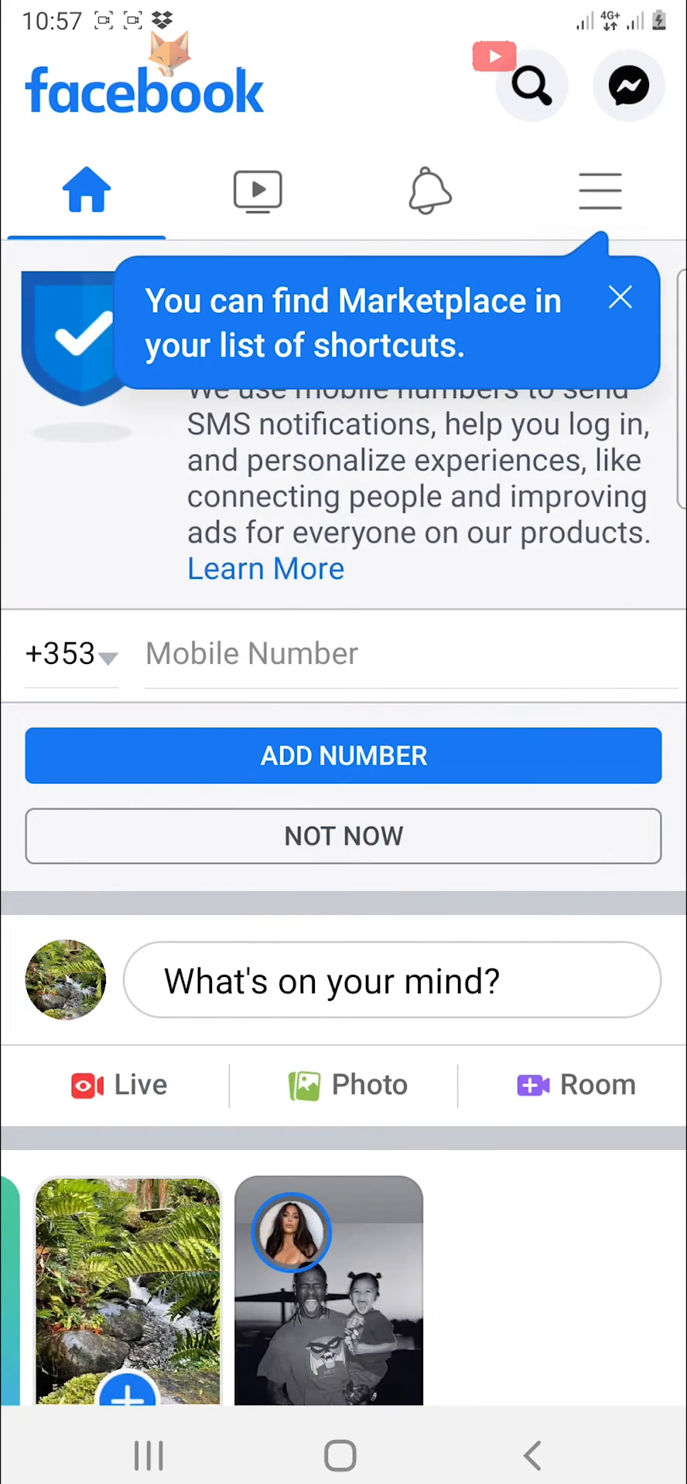
click(620, 297)
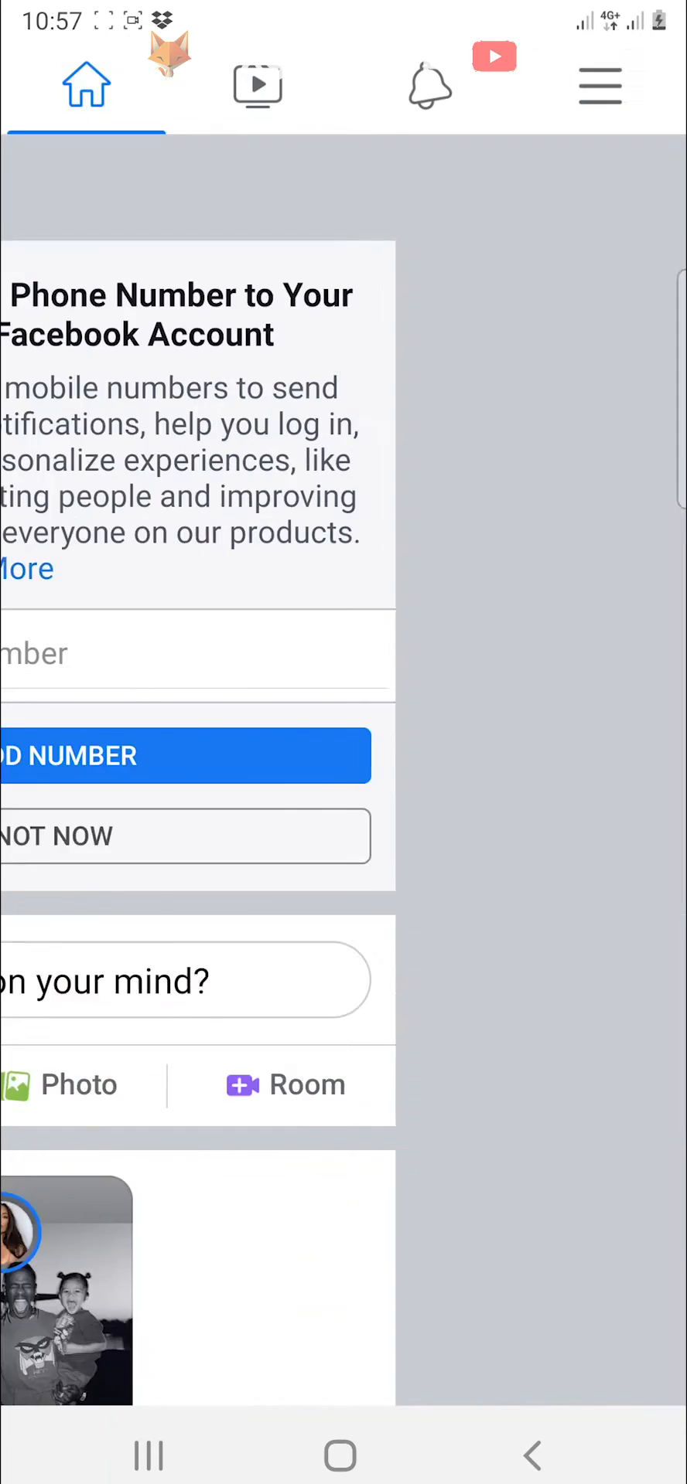
click(599, 85)
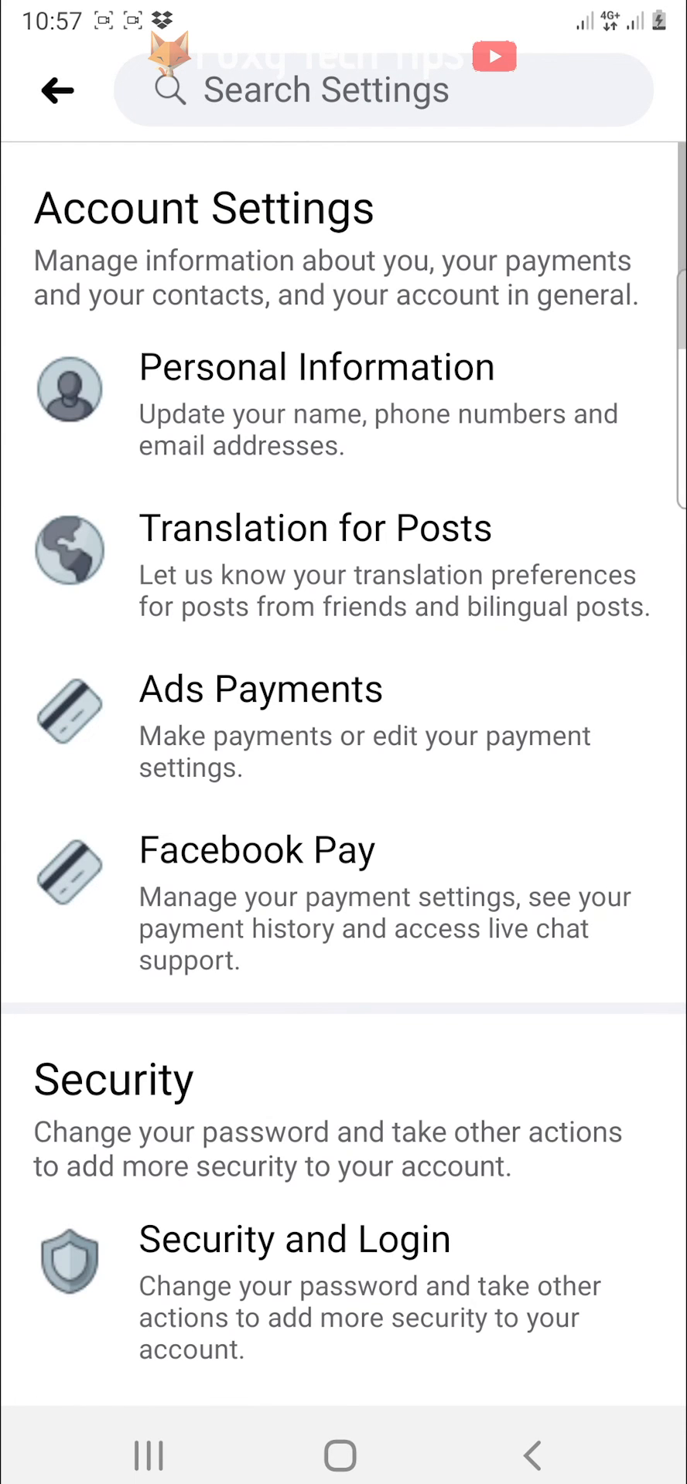
scroll(down, 3)
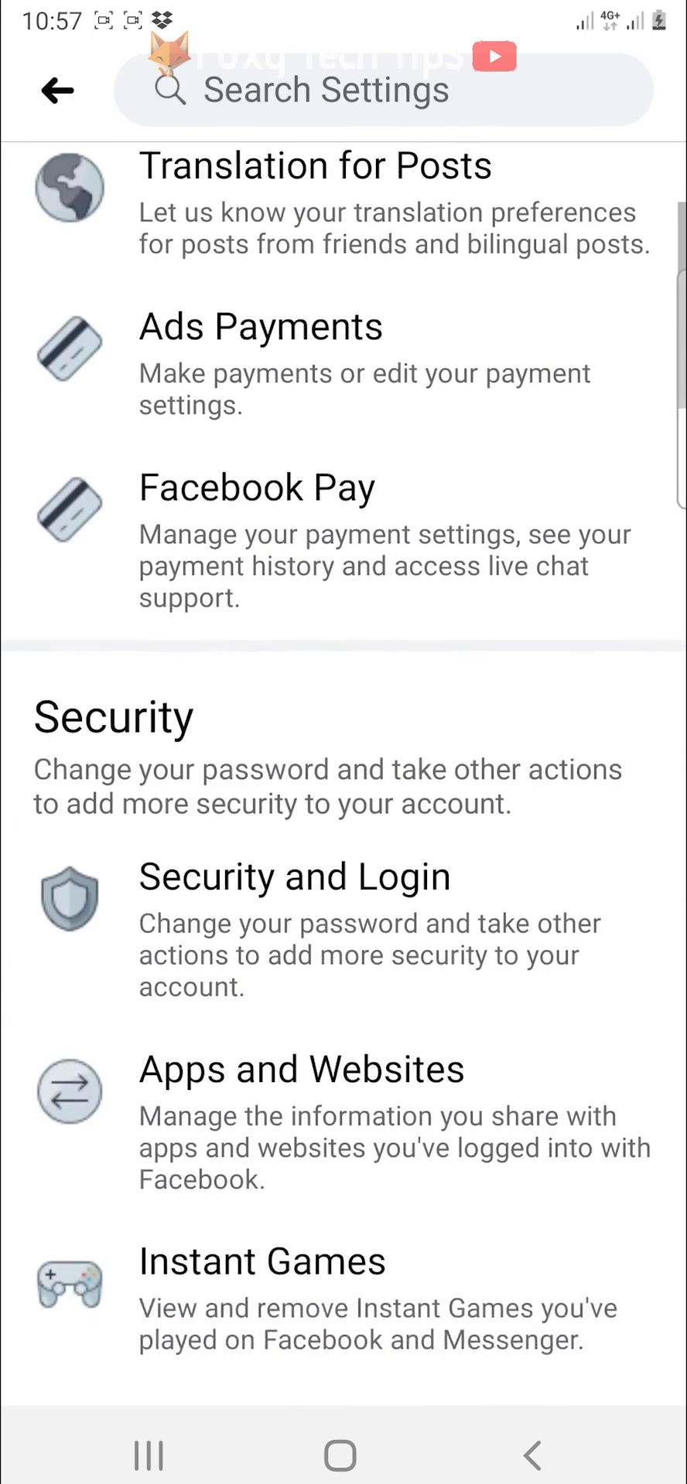
scroll(down, 3)
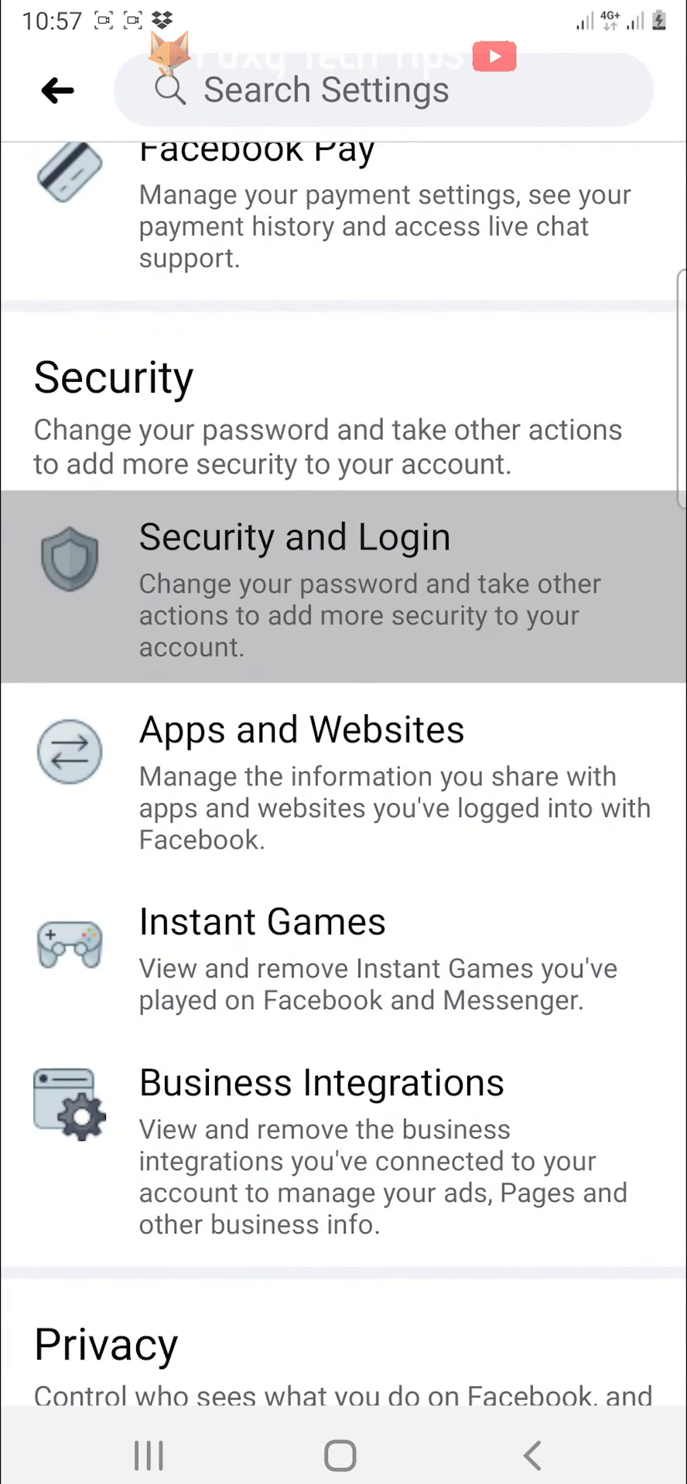
click(293, 585)
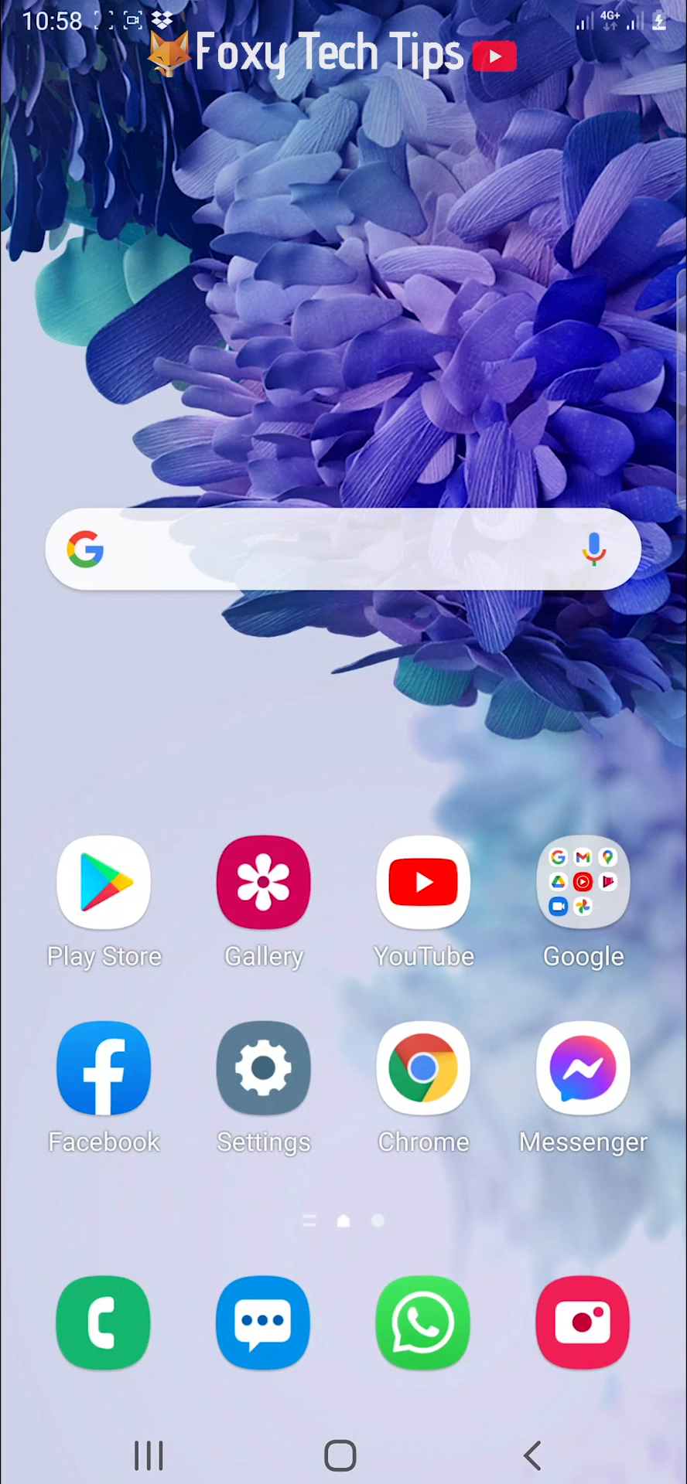
- Relaunch Messenger from the home screen and see the password prompt for the saved account
click(104, 1069)
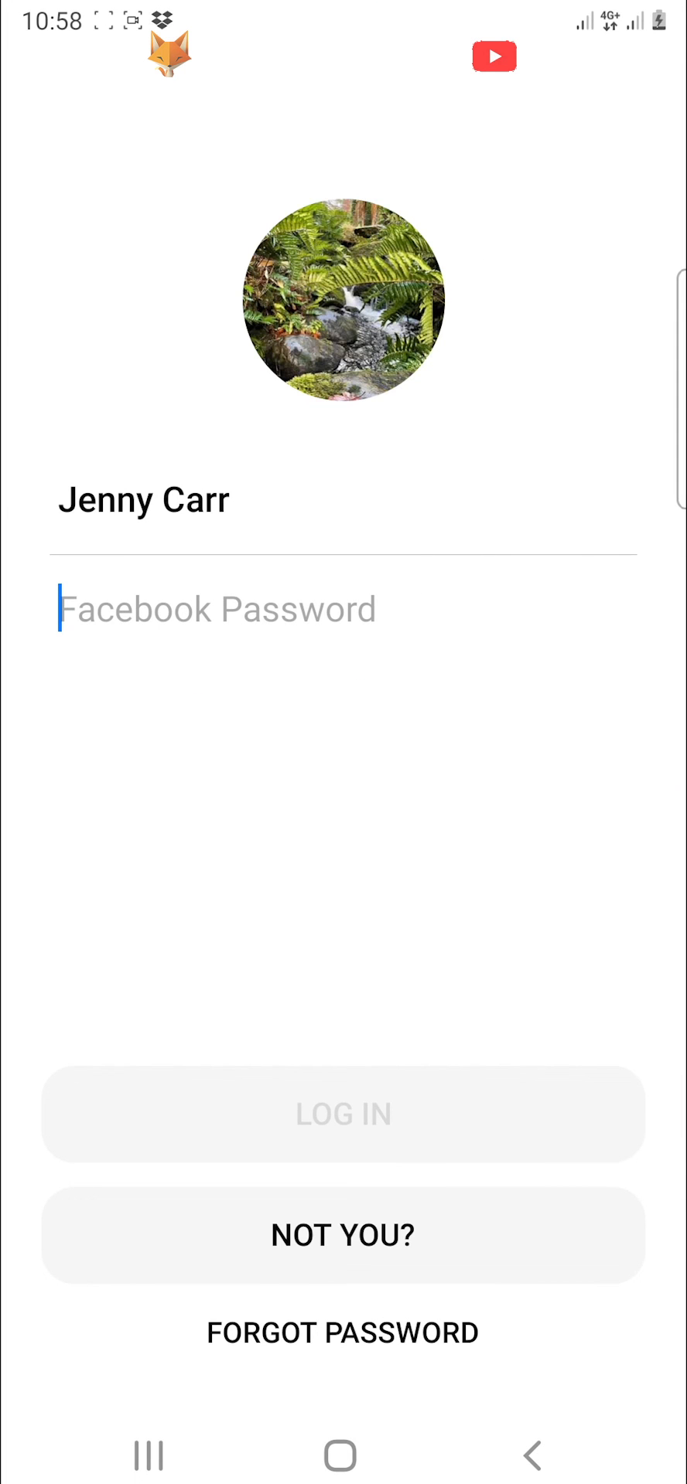